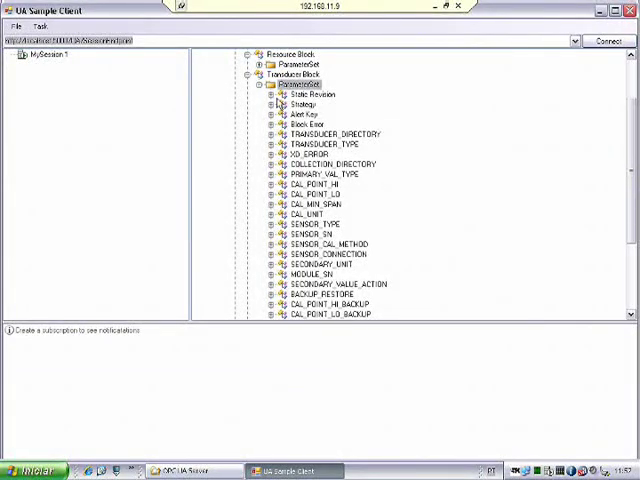
Expand Static Revision under Transducer Block > ParameterSet to reveal its Data node
click(280, 94)
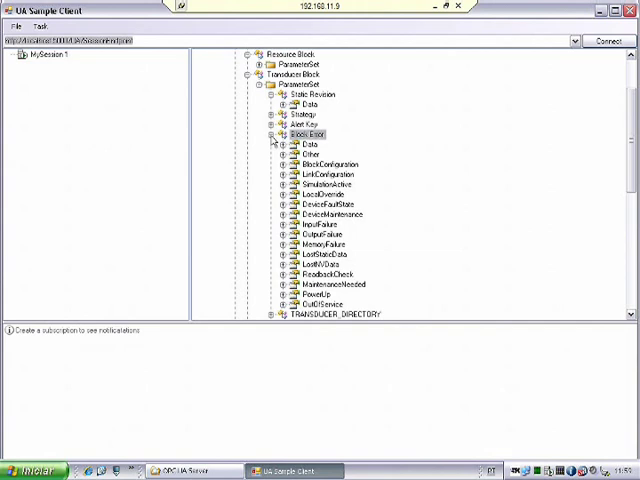
mouse_move(310, 148)
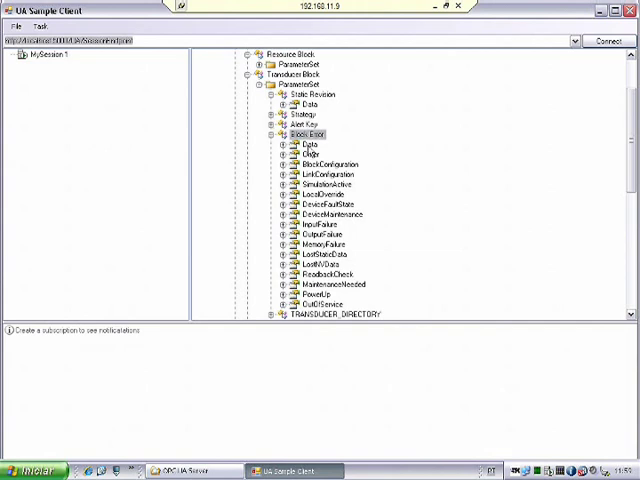
right_click(310, 143)
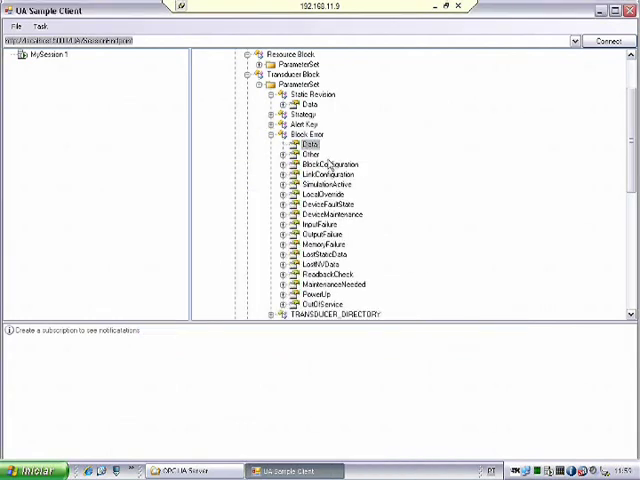
click(322, 164)
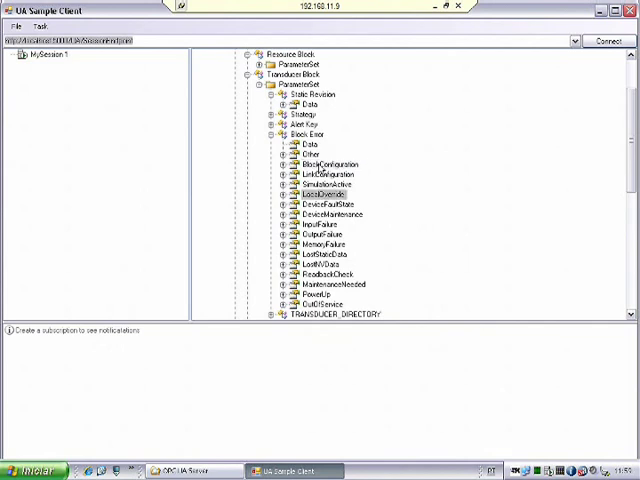
click(310, 224)
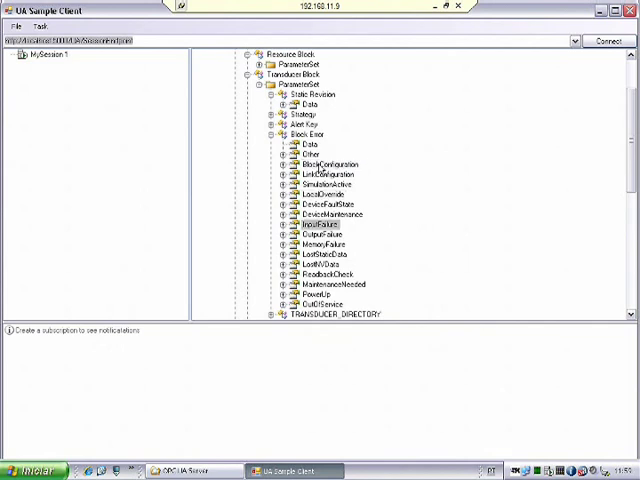
click(313, 193)
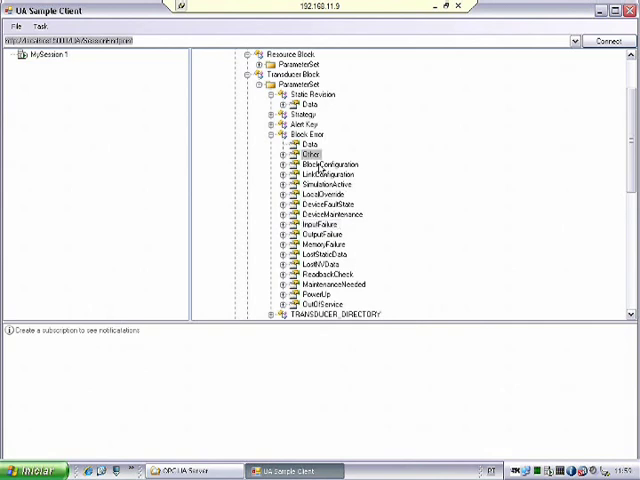
click(327, 164)
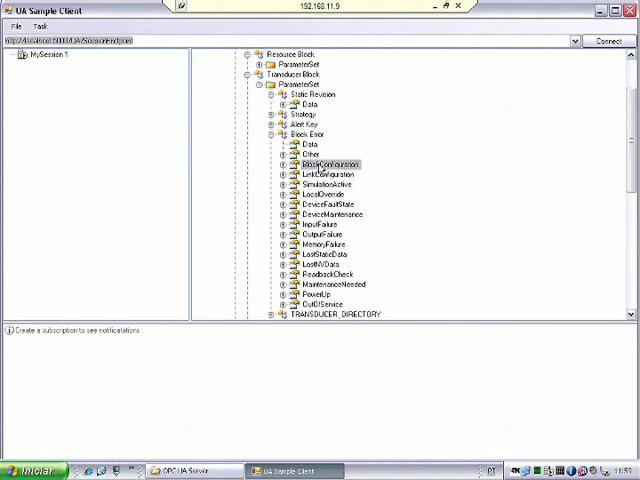
right_click(320, 163)
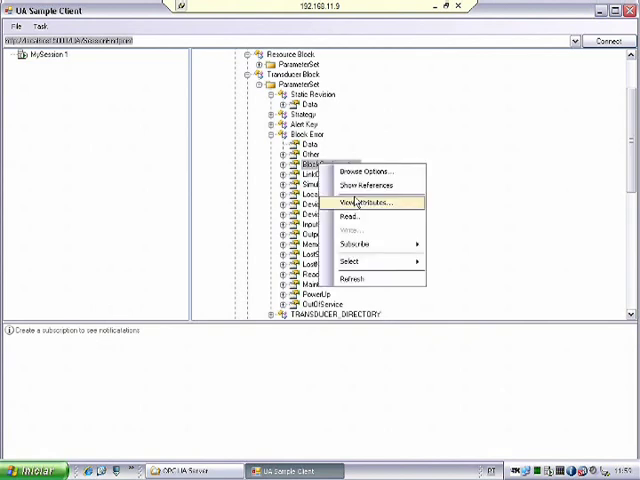
click(366, 203)
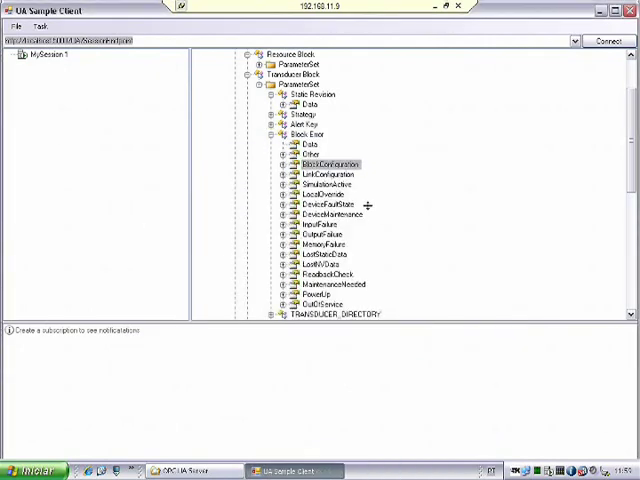
right_click(325, 173)
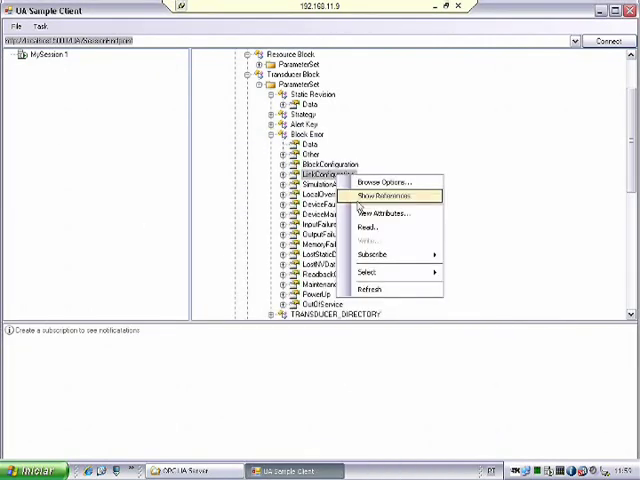
click(375, 214)
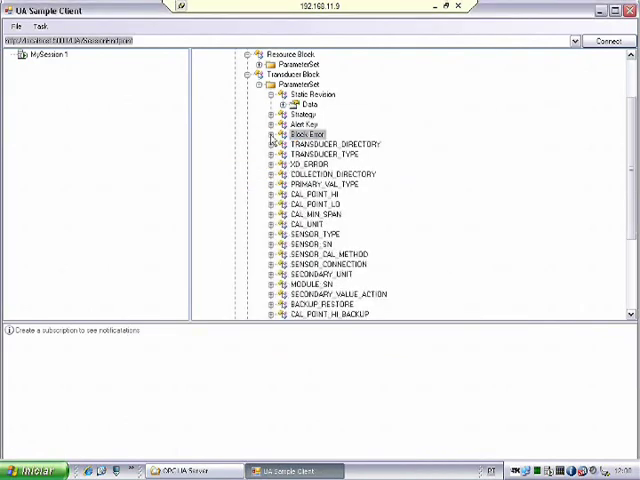
mouse_move(276, 243)
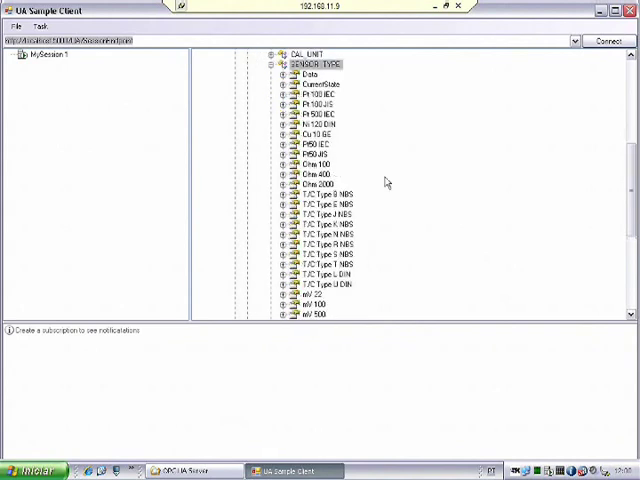
mouse_move(590, 93)
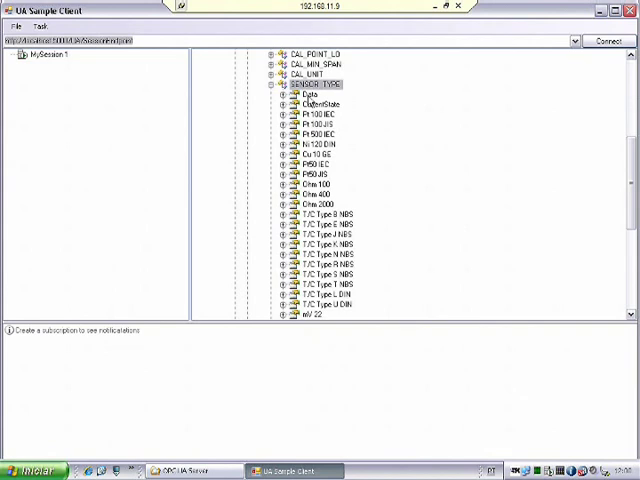
right_click(305, 102)
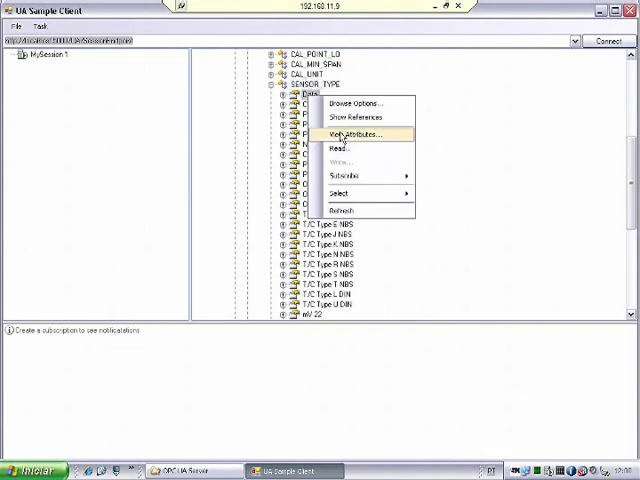
click(351, 135)
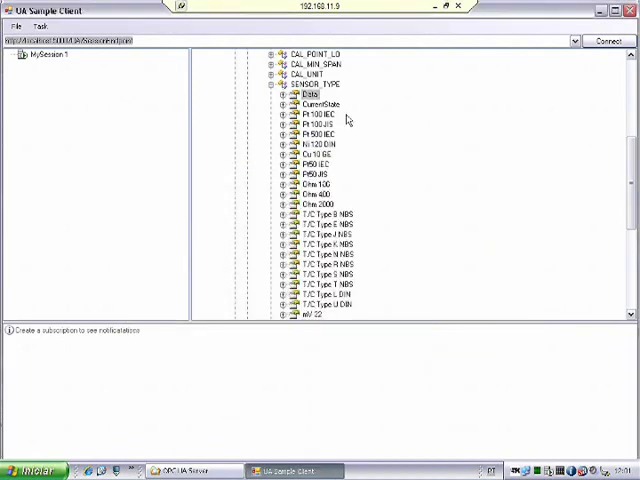
click(308, 104)
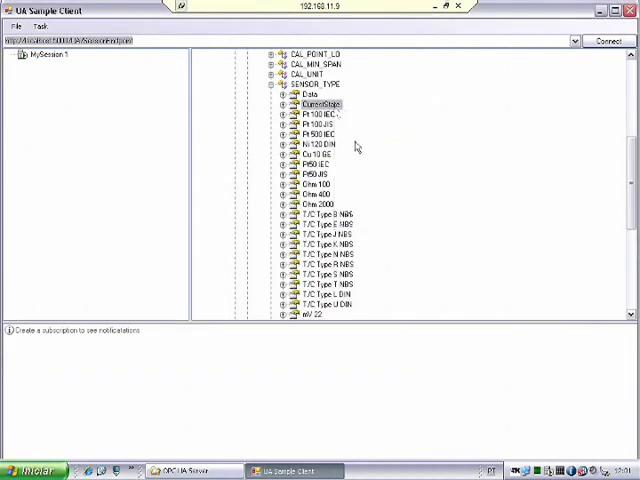
double_click(318, 103)
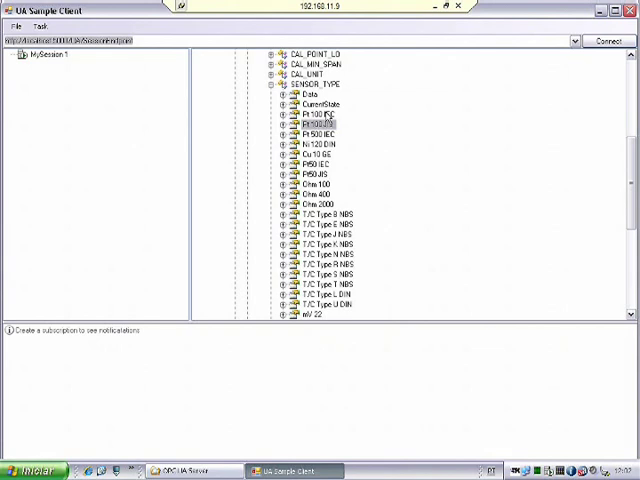
click(320, 144)
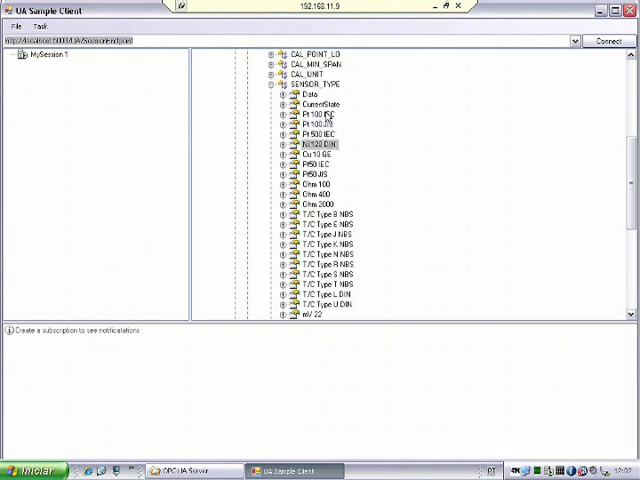
click(320, 193)
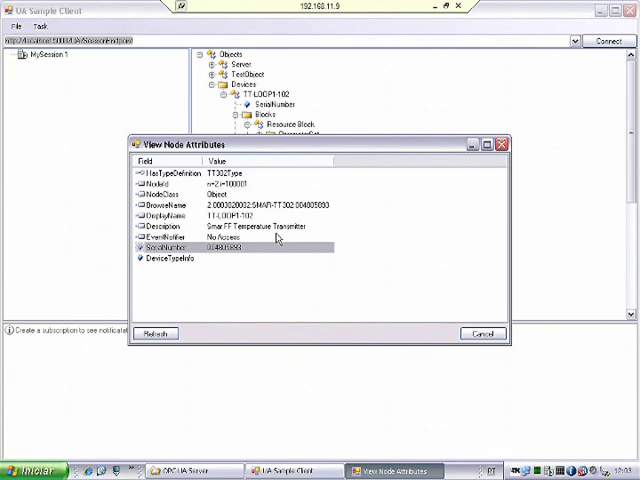
mouse_move(328, 160)
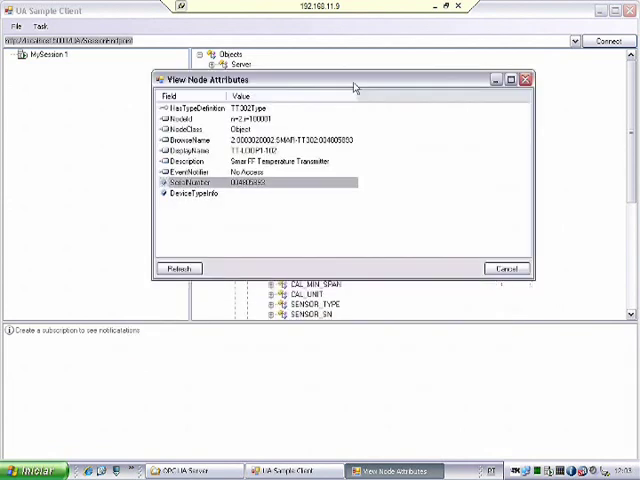
mouse_move(285, 140)
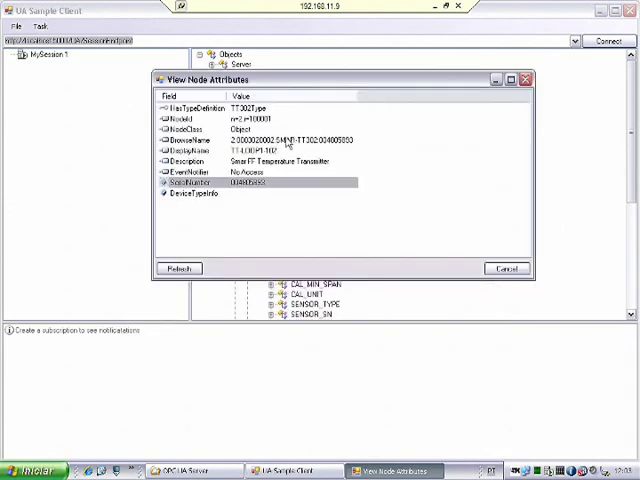